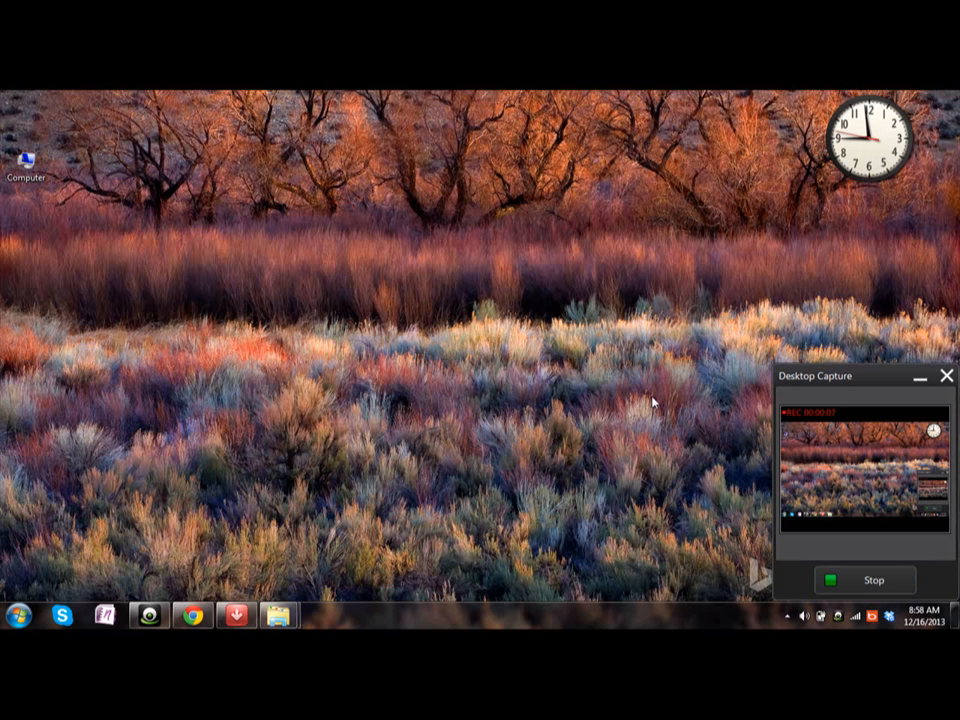
{"action": "mouse_move", "coordinate": [396, 336]}
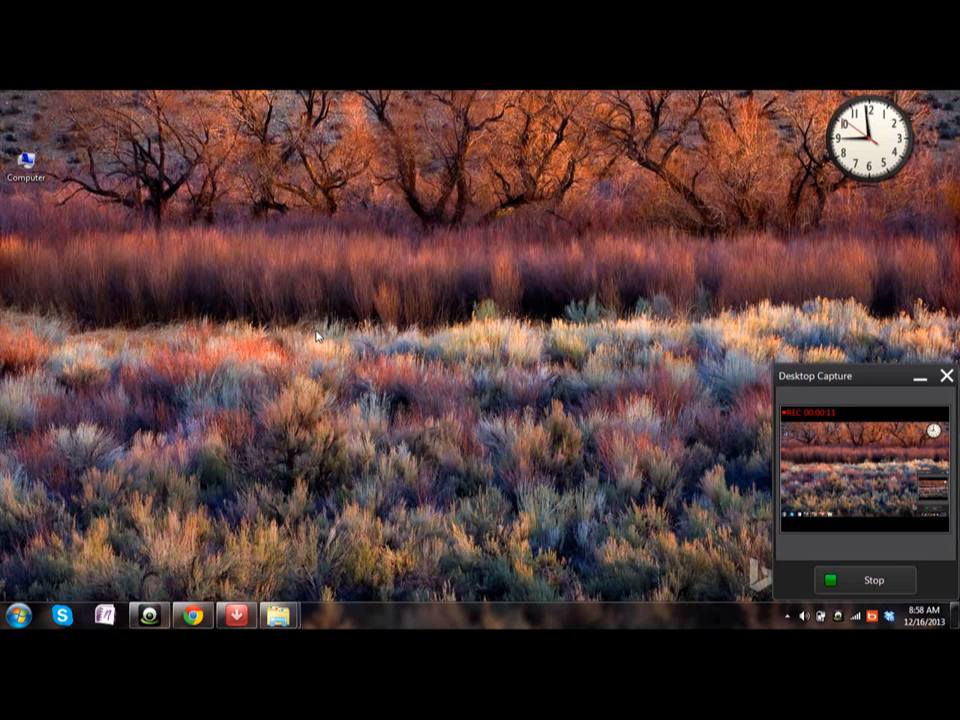
{"action": "mouse_move", "coordinate": [106, 342]}
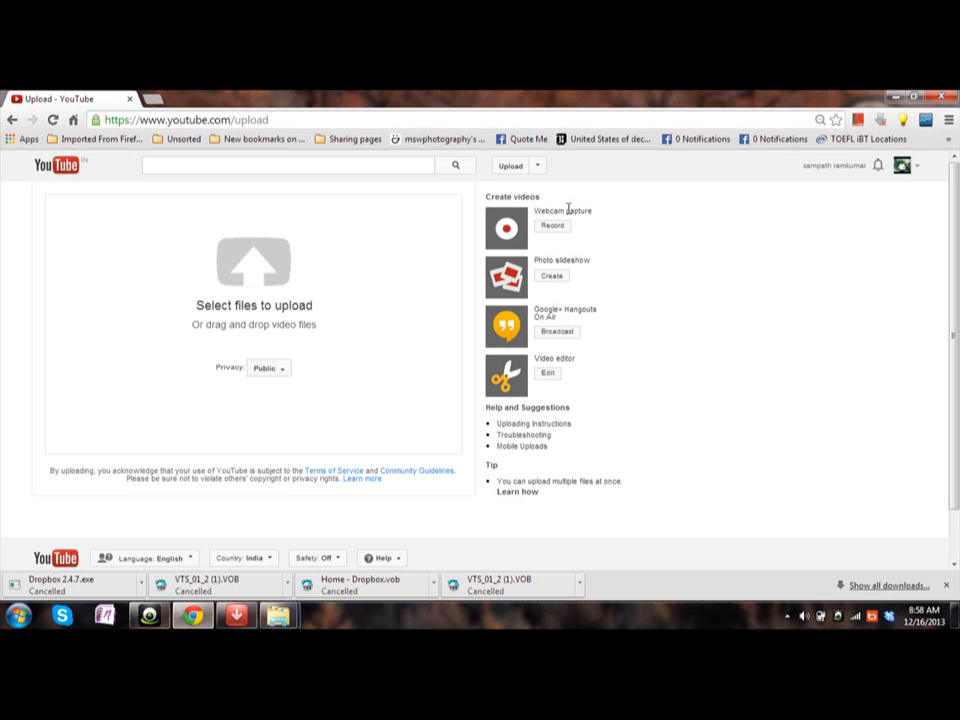
Step: Bring up the Start menu's program list and focus the search box
{"action": "left_click", "coordinate": [18, 614]}
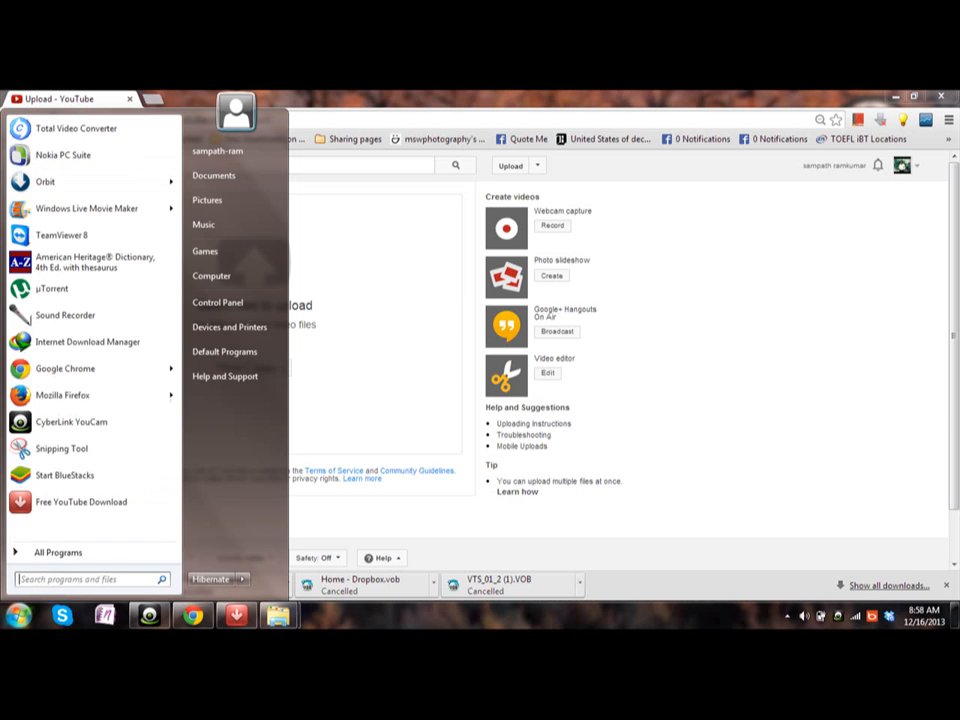
{"action": "left_click", "coordinate": [90, 580]}
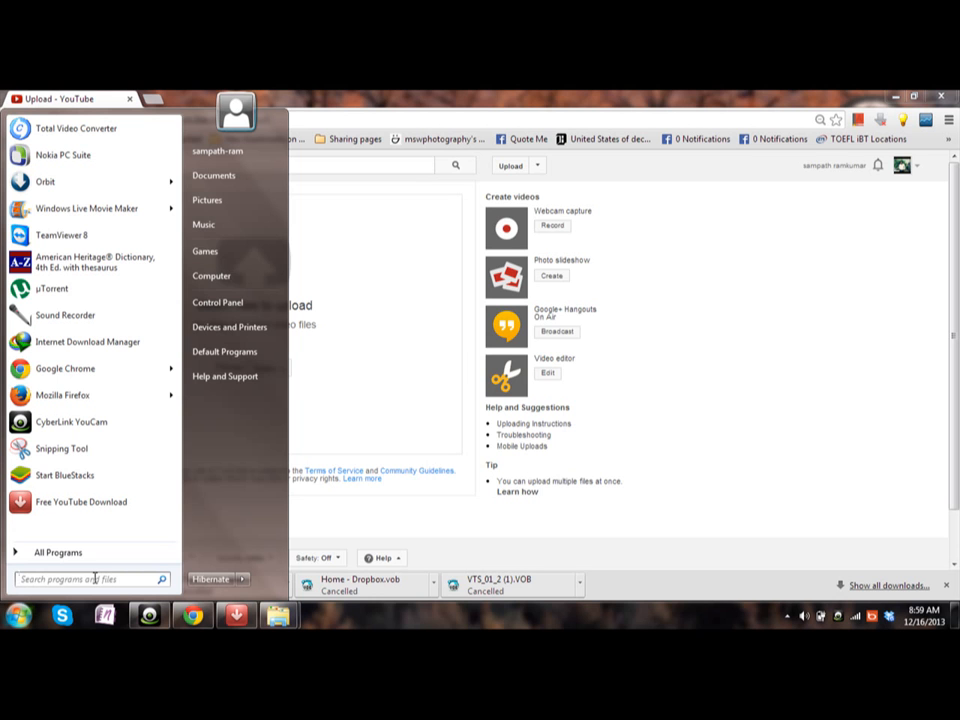
Step: Search 'snip' to find and launch Snipping Tool, then capture the upload page
{"action": "type", "text": "s"}
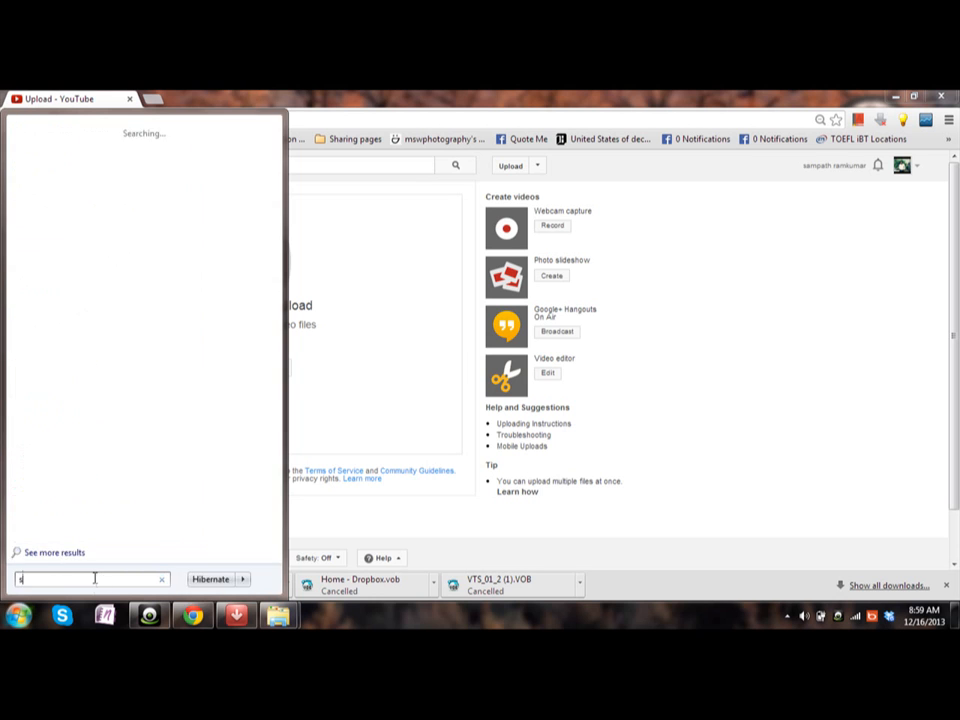
{"action": "type", "text": "nip"}
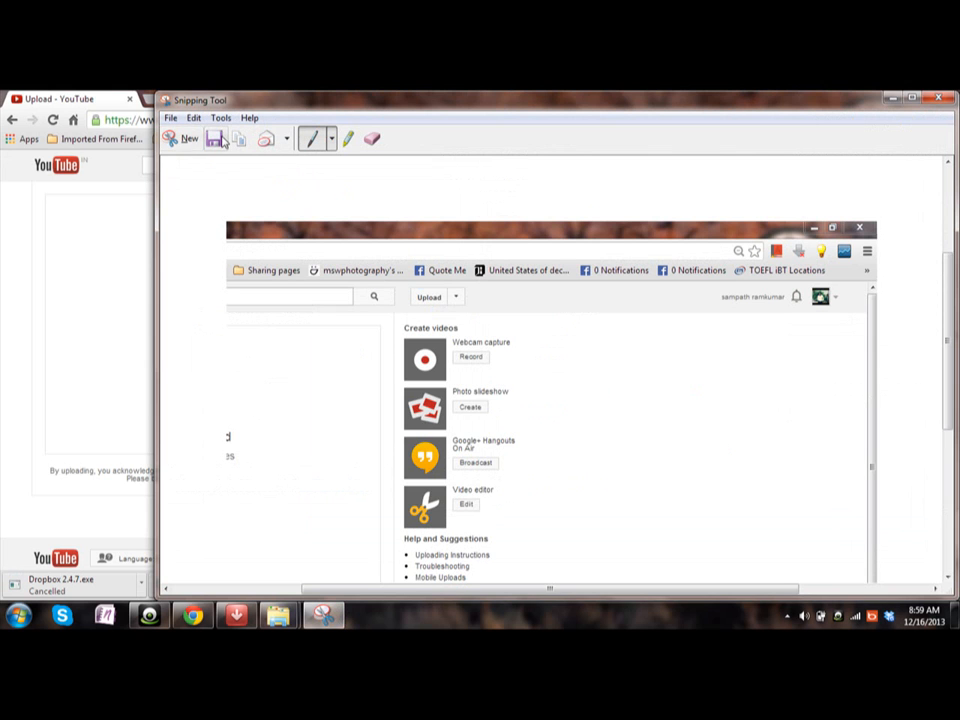
Step: Start saving the snip as a JPEG, entering the file name 'as;lk'
{"action": "left_click", "coordinate": [214, 138]}
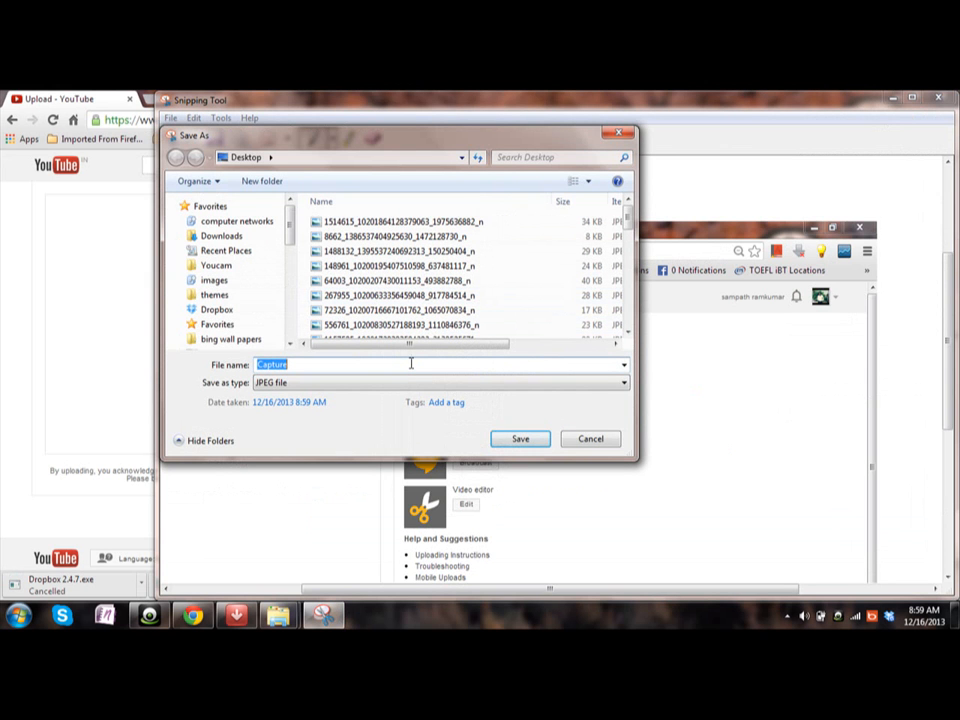
{"action": "type", "text": "as;lk"}
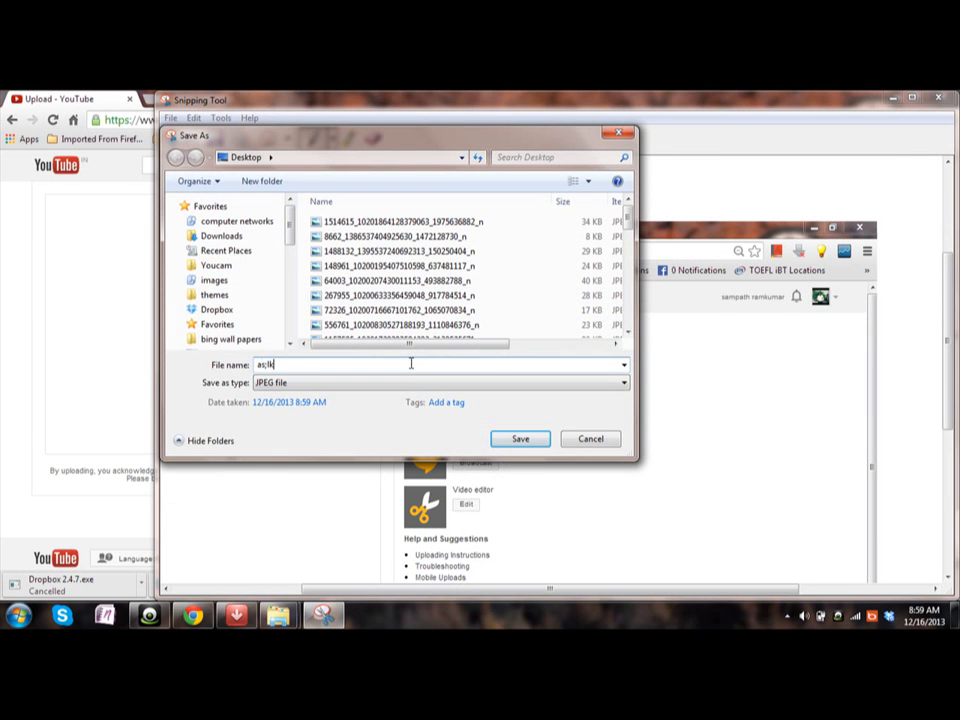